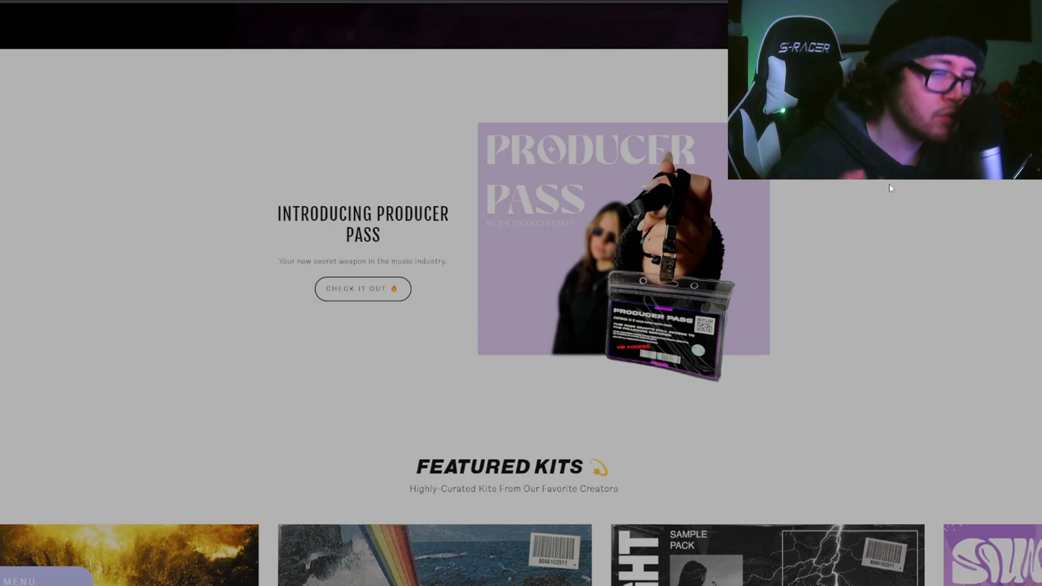
pyautogui.moveTo(144, 174)
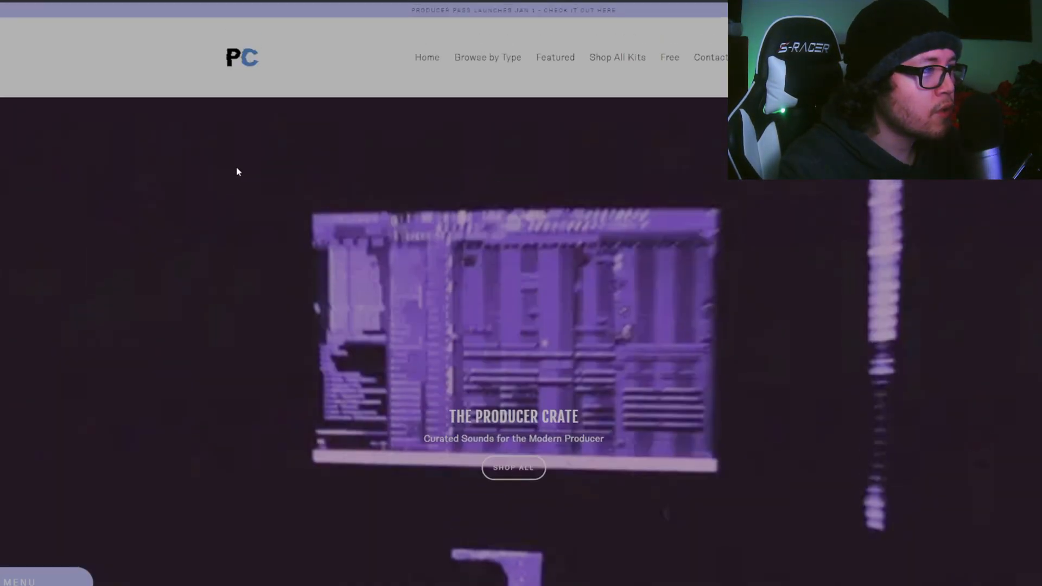
# - Scroll down through The Producer Crate's Sample Packs section toward the Free Kits listing
pyautogui.scroll(-3)
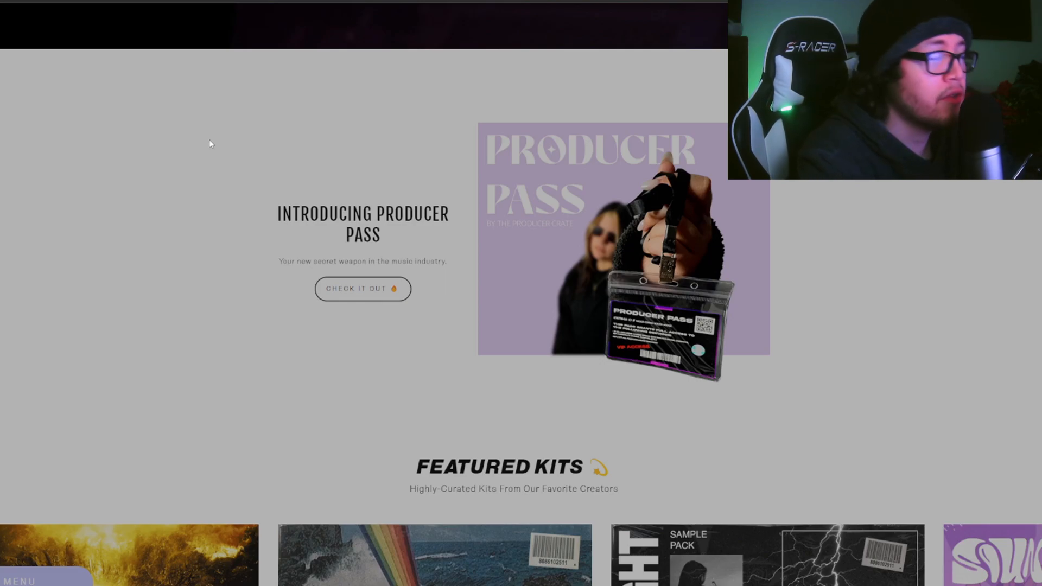
pyautogui.scroll(-3)
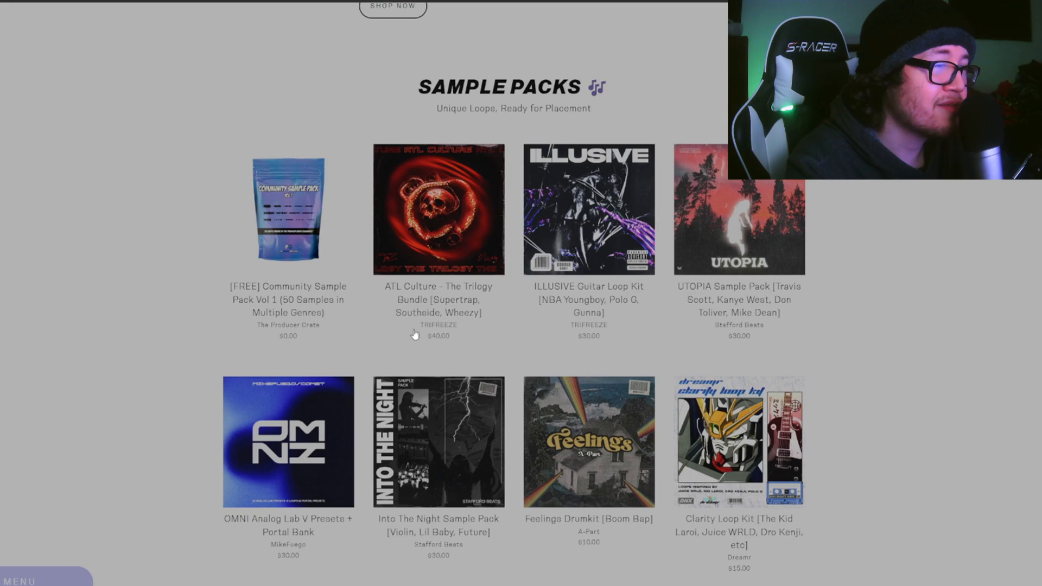
pyautogui.moveTo(888, 383)
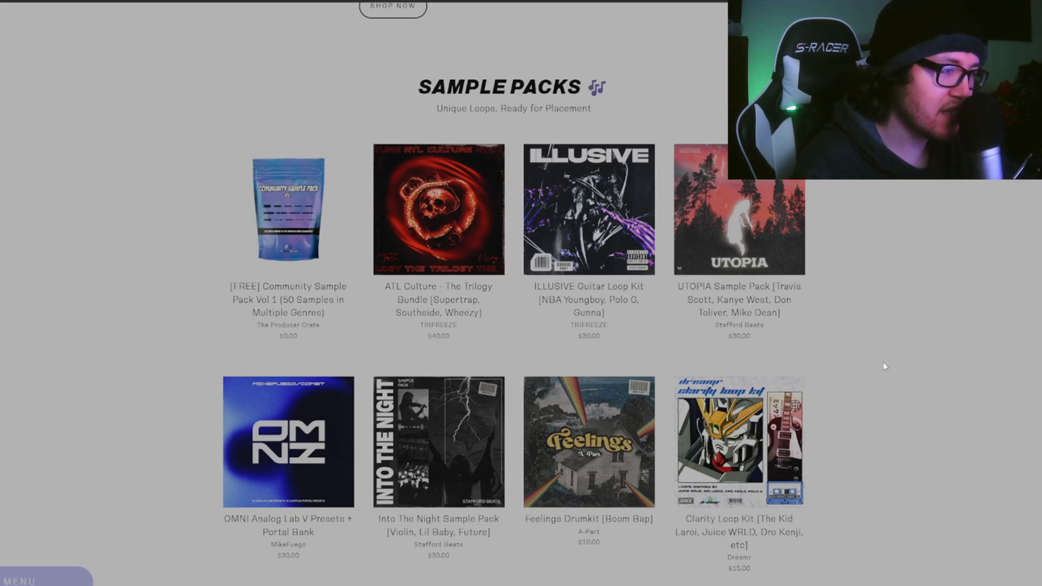
pyautogui.scroll(-3)
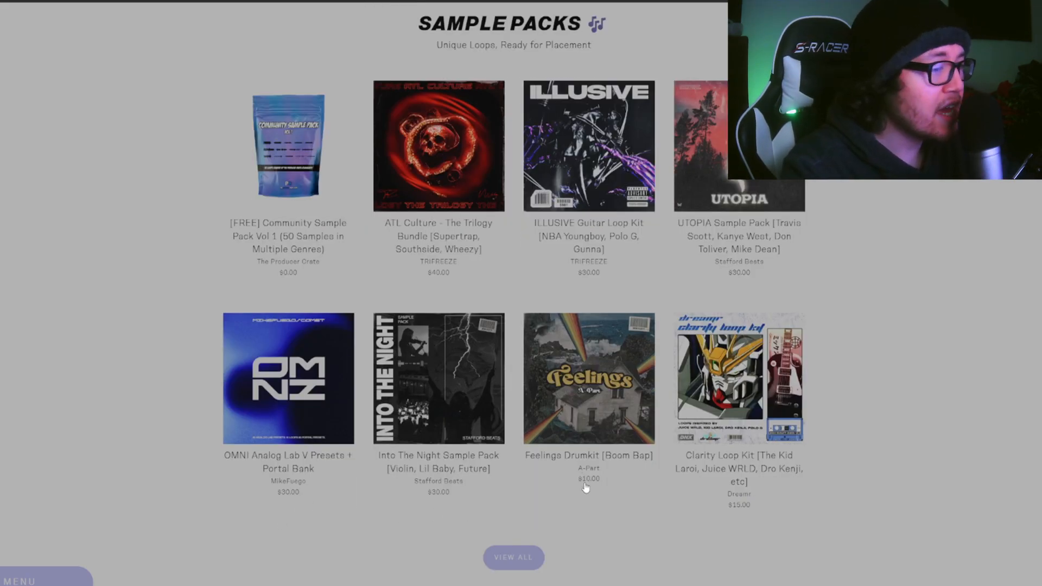
pyautogui.scroll(-3)
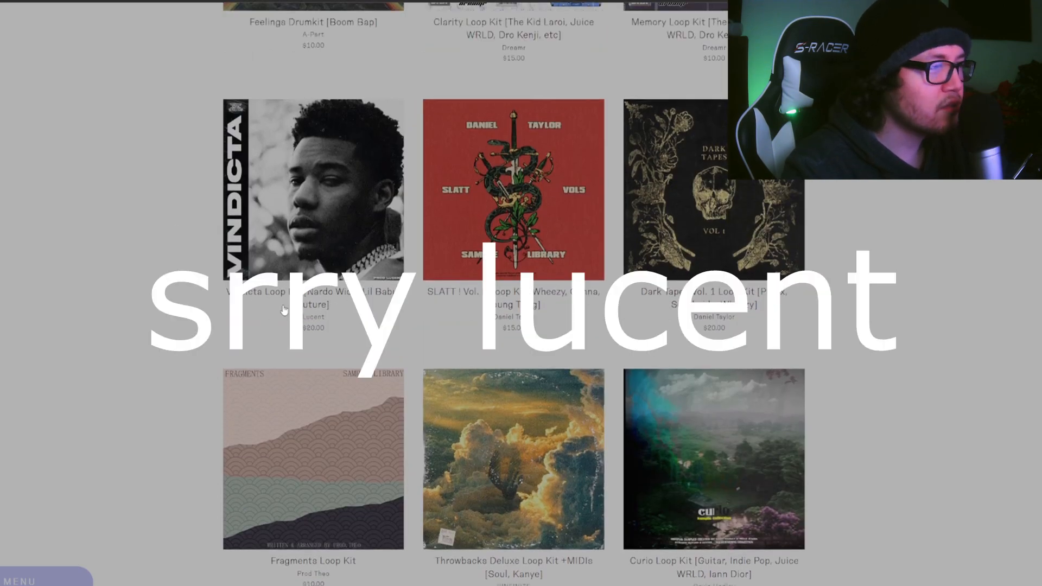
pyautogui.scroll(-3)
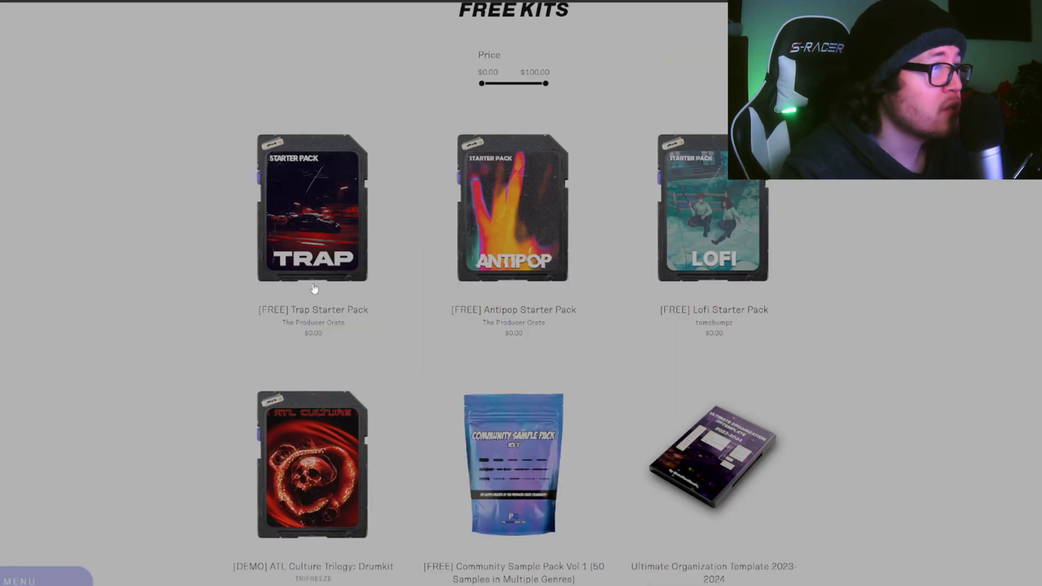
pyautogui.moveTo(723, 243)
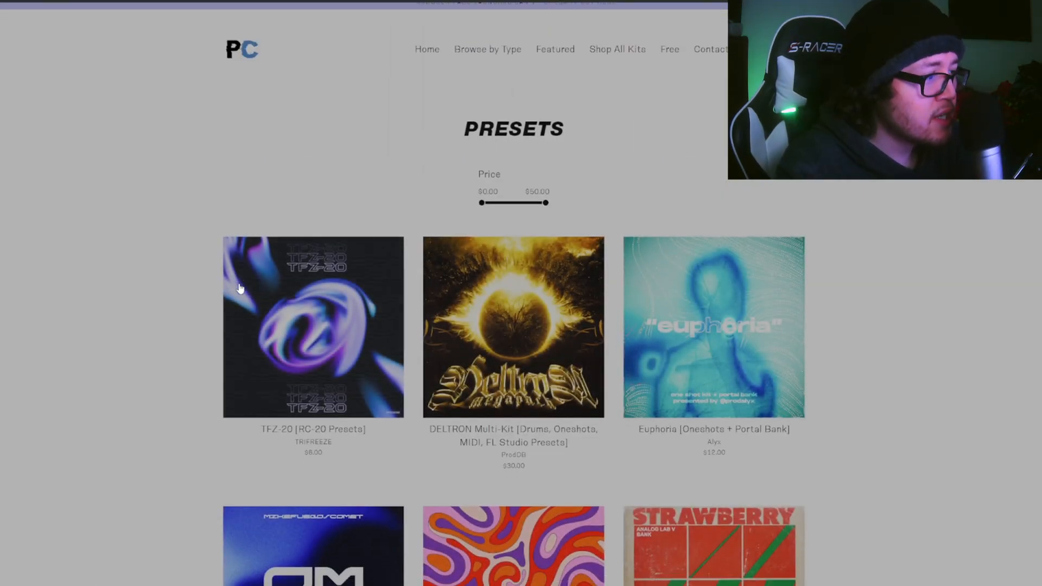
# - Scroll down through the Presets page before reaching the Sample Packs catalogue
pyautogui.scroll(-3)
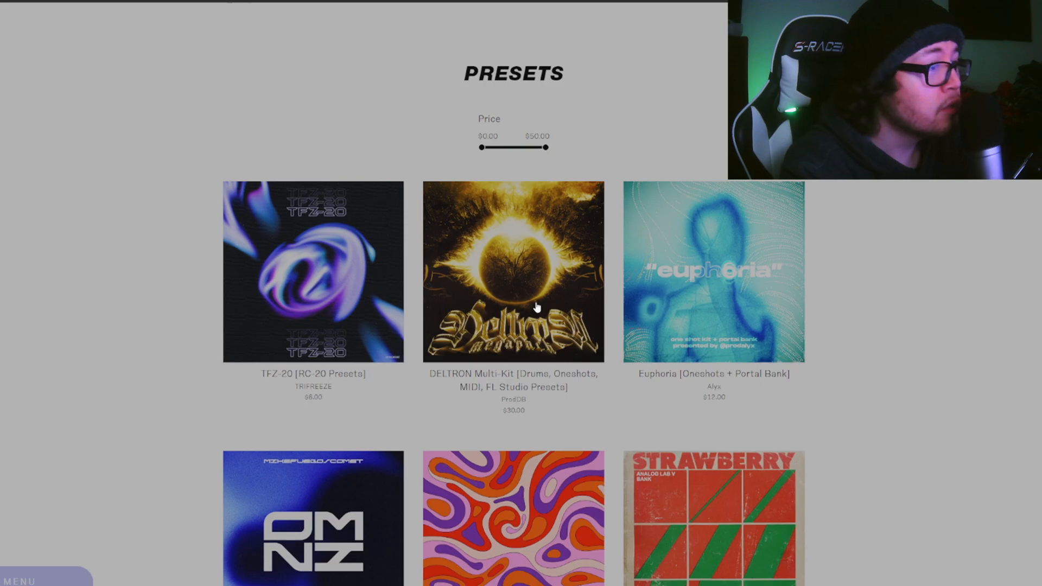
pyautogui.scroll(-3)
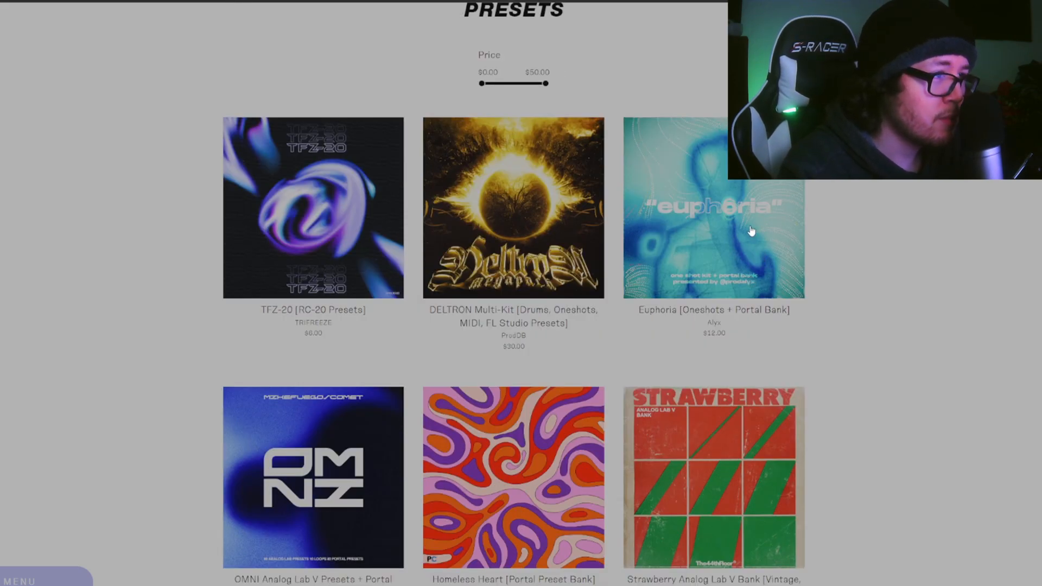
pyautogui.scroll(-3)
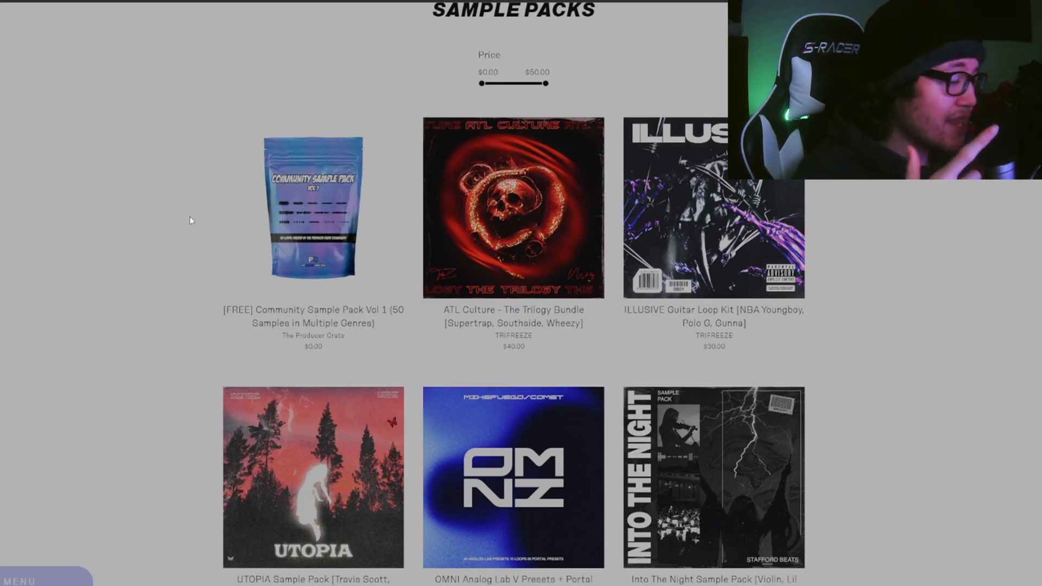
pyautogui.click(515, 485)
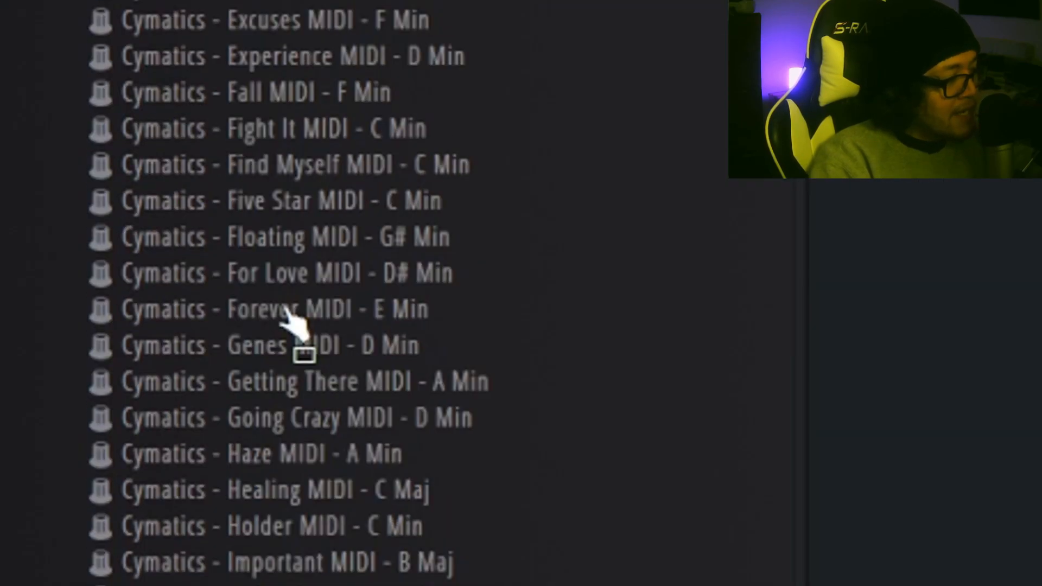
# - Scroll down the Cymatics MIDI folder in FL Studio's Browser panel
pyautogui.scroll(-3)
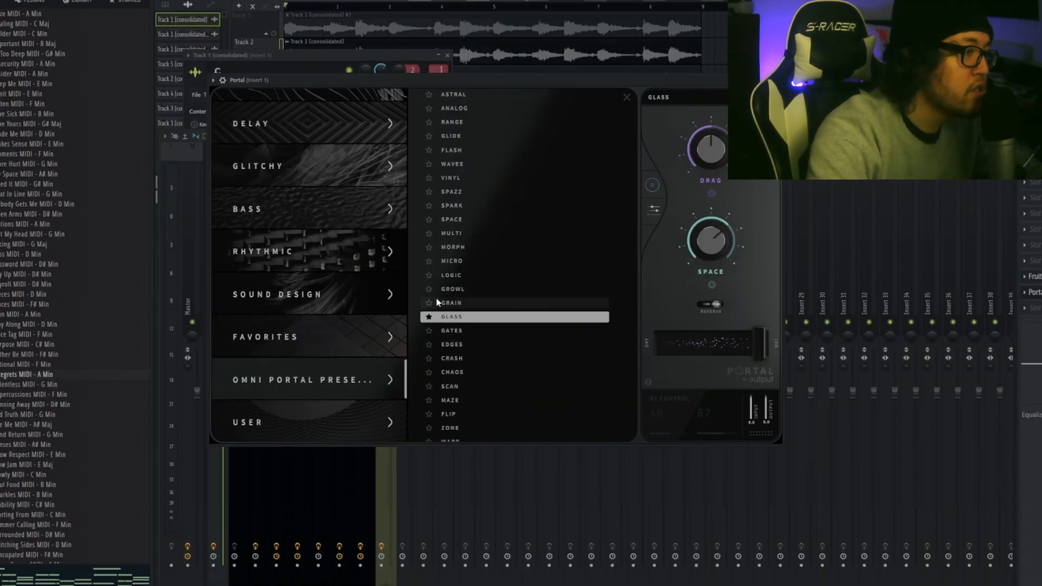
# - Show the Channel Rack with the beat's Analog Lab V, clap, perc, hi-hat and 808 channels
pyautogui.click(626, 97)
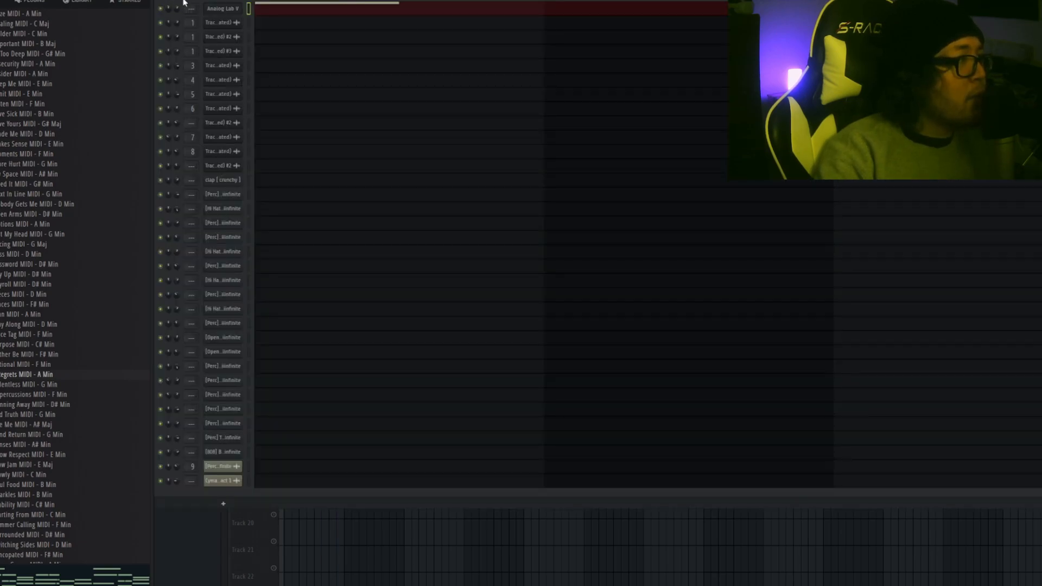
# - Review the Portal Mystic preset on a melody layer and the Fruity Limiter on Track 4
pyautogui.click(219, 9)
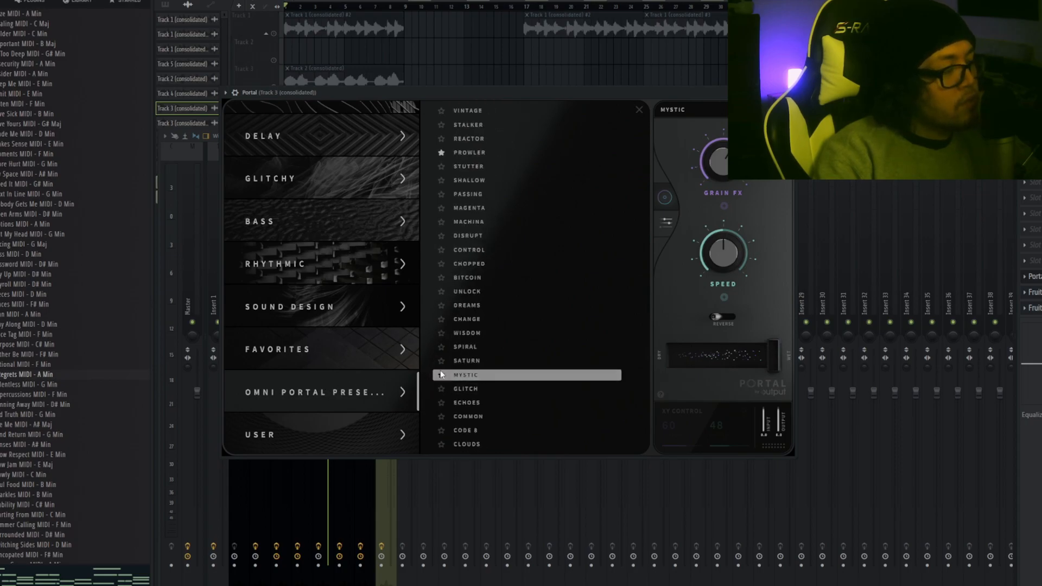
pyautogui.click(638, 109)
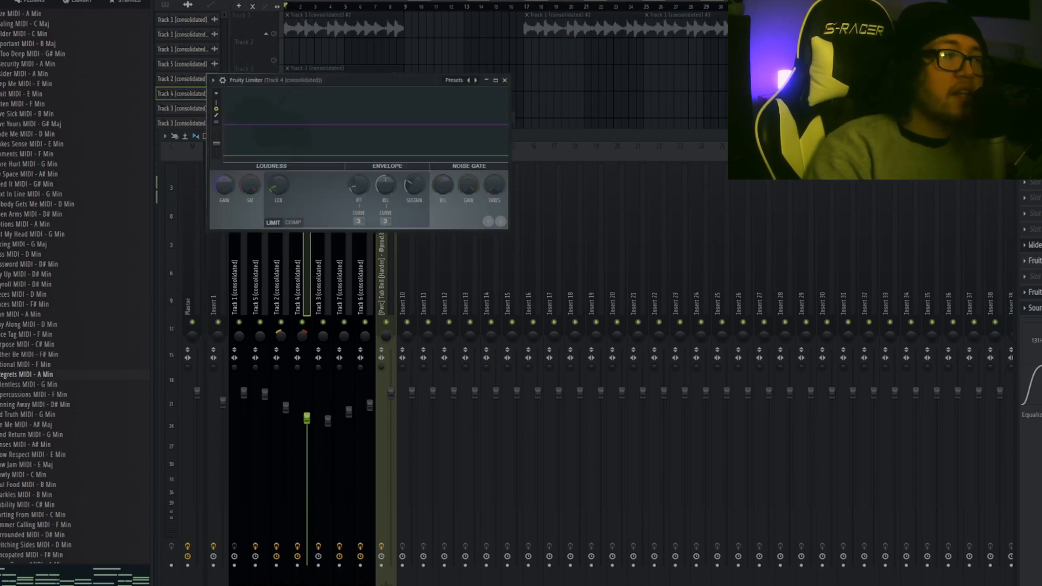
pyautogui.click(505, 80)
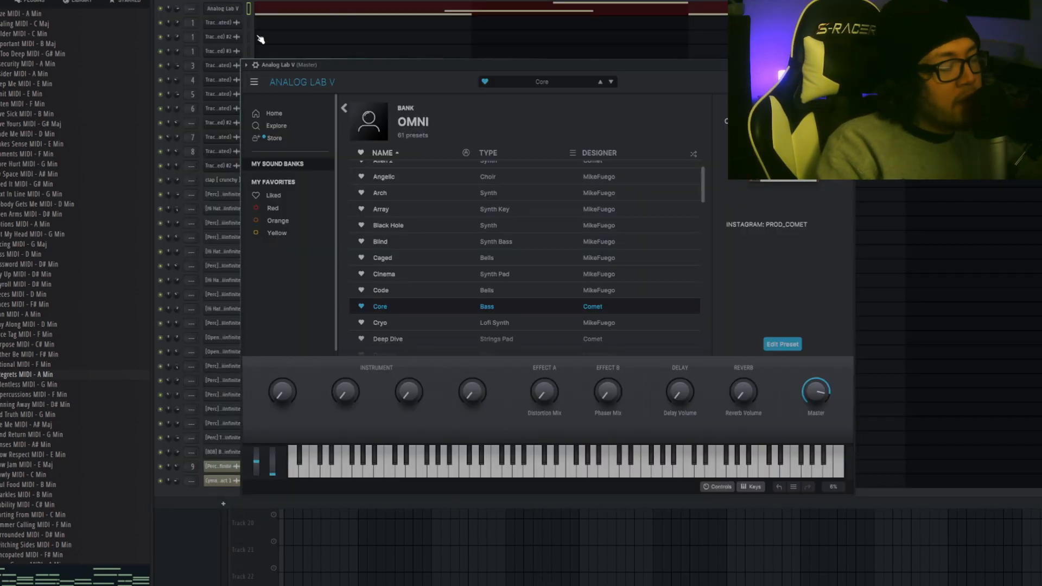
pyautogui.moveTo(429, 317)
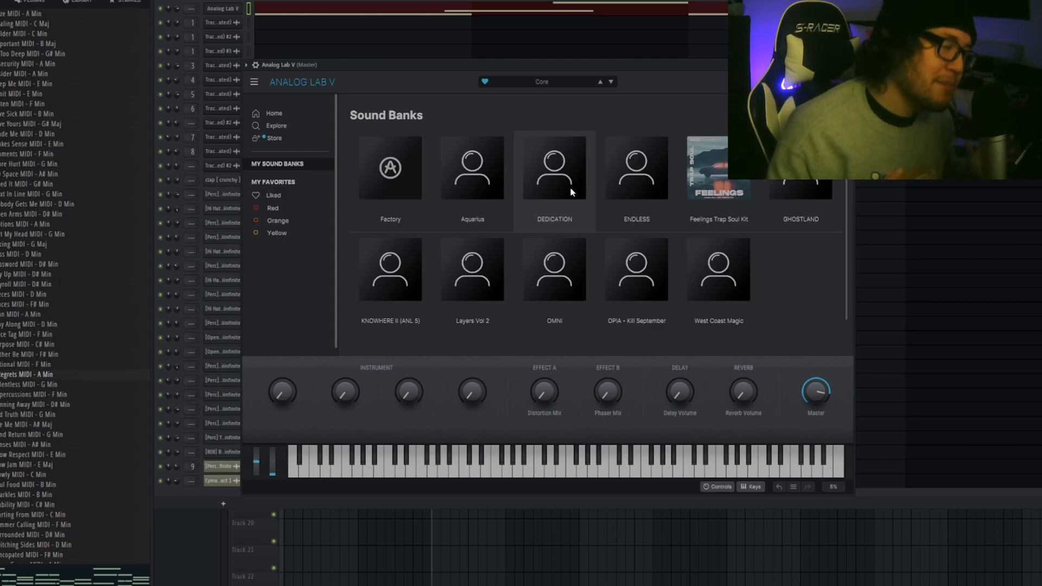
# - Load the DEDICATION sound bank in Analog Lab V to show the Water pad preset
pyautogui.click(554, 168)
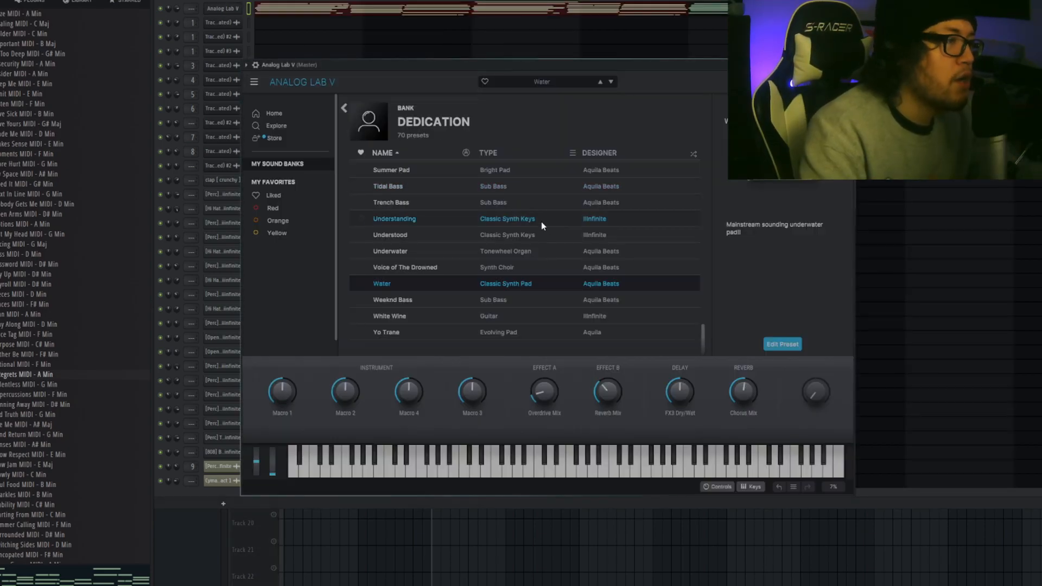
pyautogui.moveTo(549, 226)
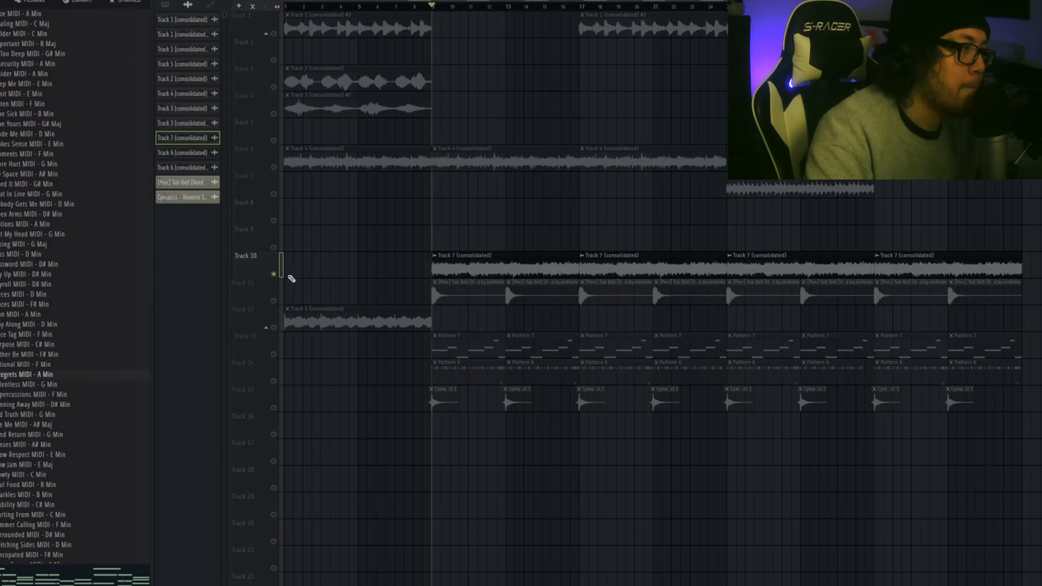
pyautogui.click(445, 5)
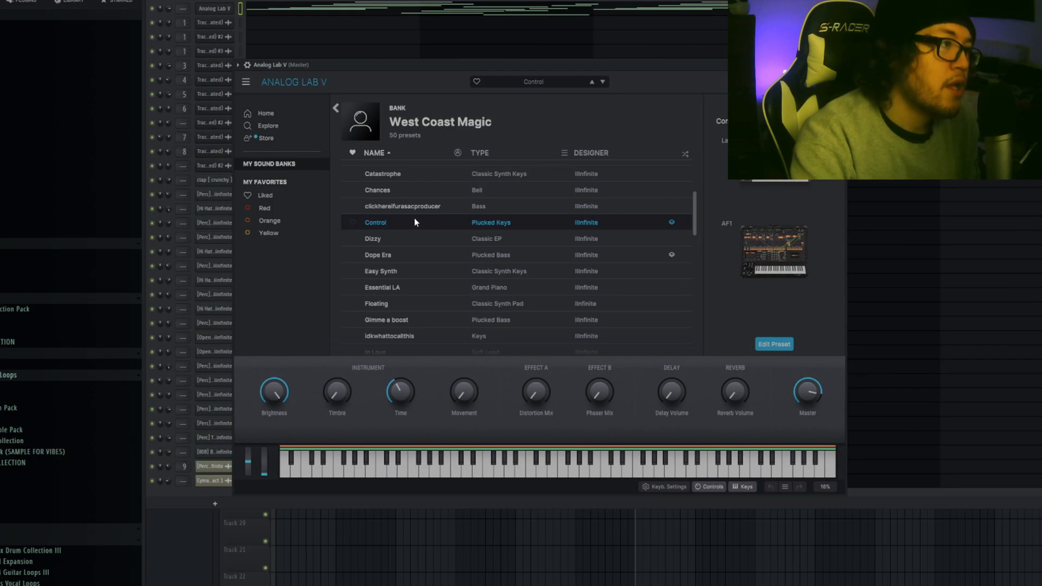
pyautogui.moveTo(408, 216)
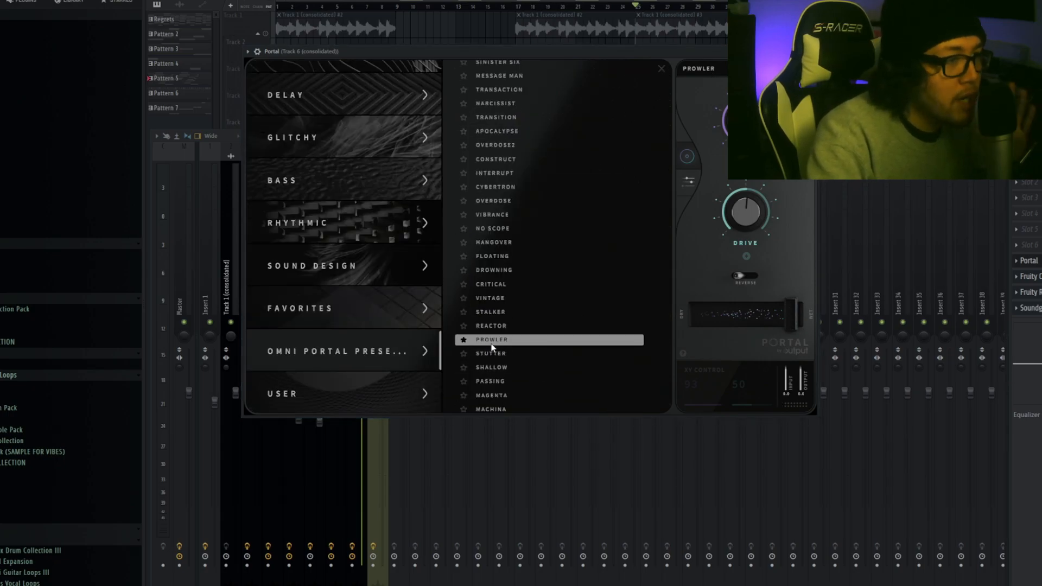
pyautogui.click(662, 68)
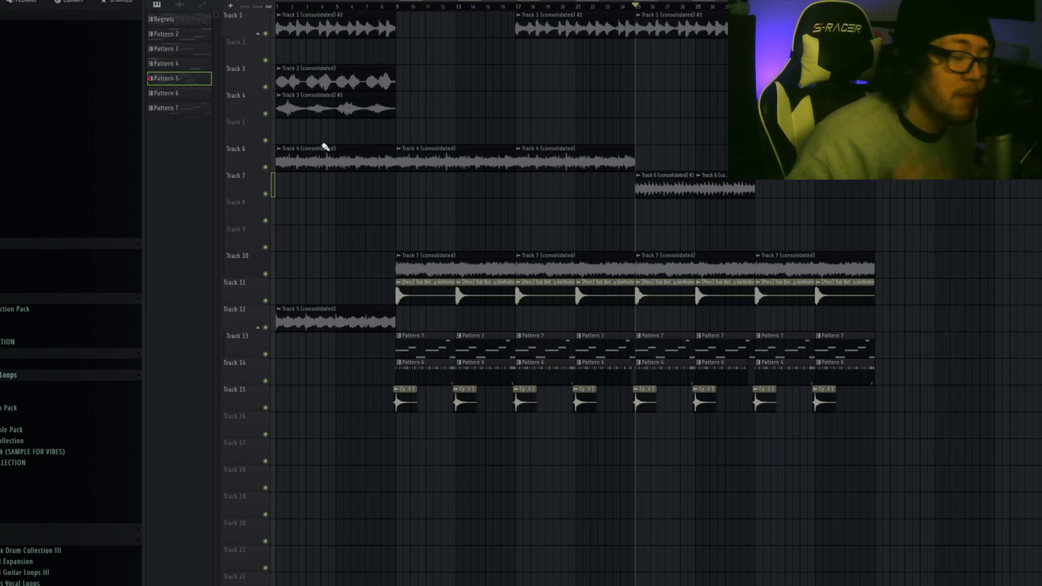
# - Browse the drum kit's Percs folder and open the crunchy clap channel's Sampler settings
pyautogui.scroll(-3)
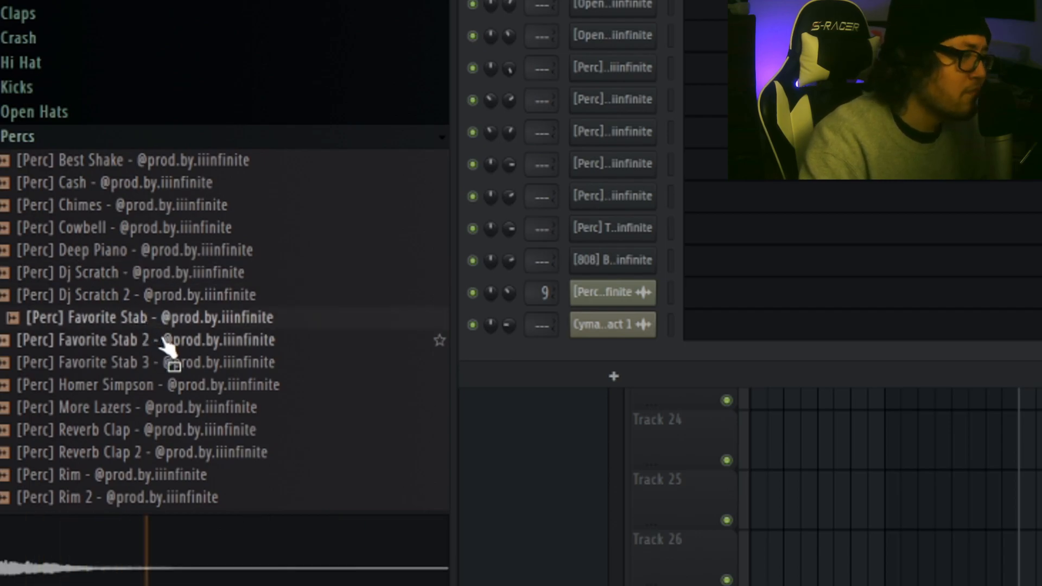
pyautogui.scroll(-3)
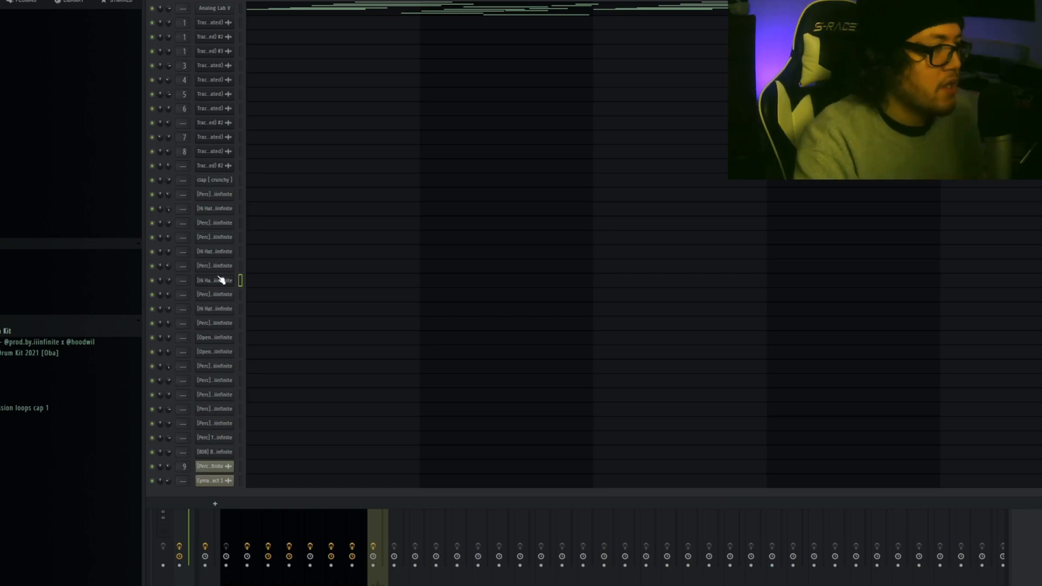
pyautogui.moveTo(195, 187)
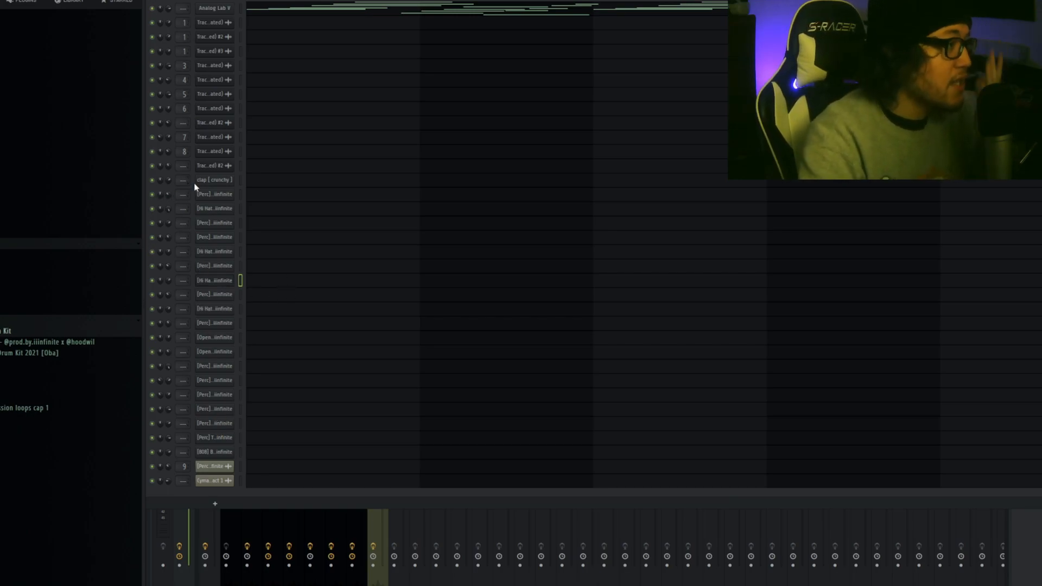
pyautogui.click(215, 180)
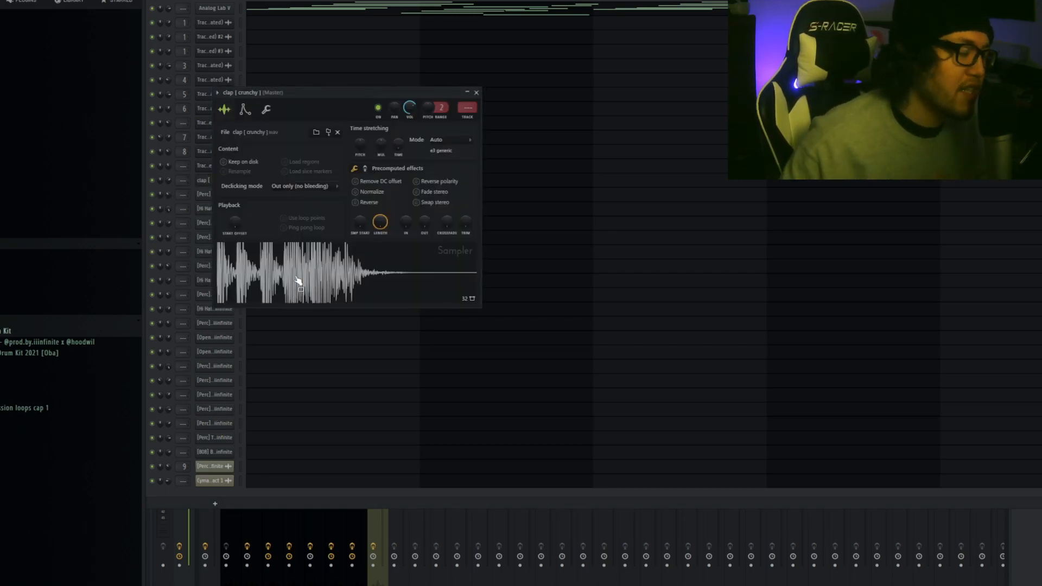